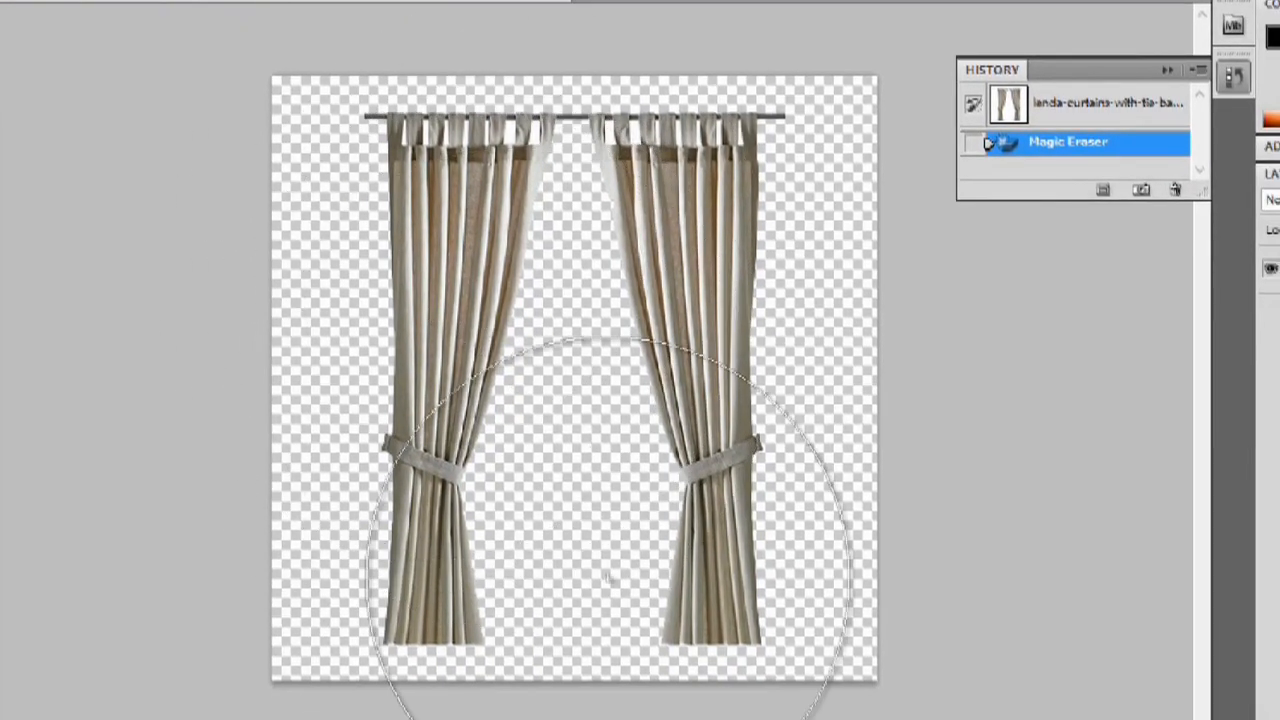
pyautogui.moveTo(672, 482)
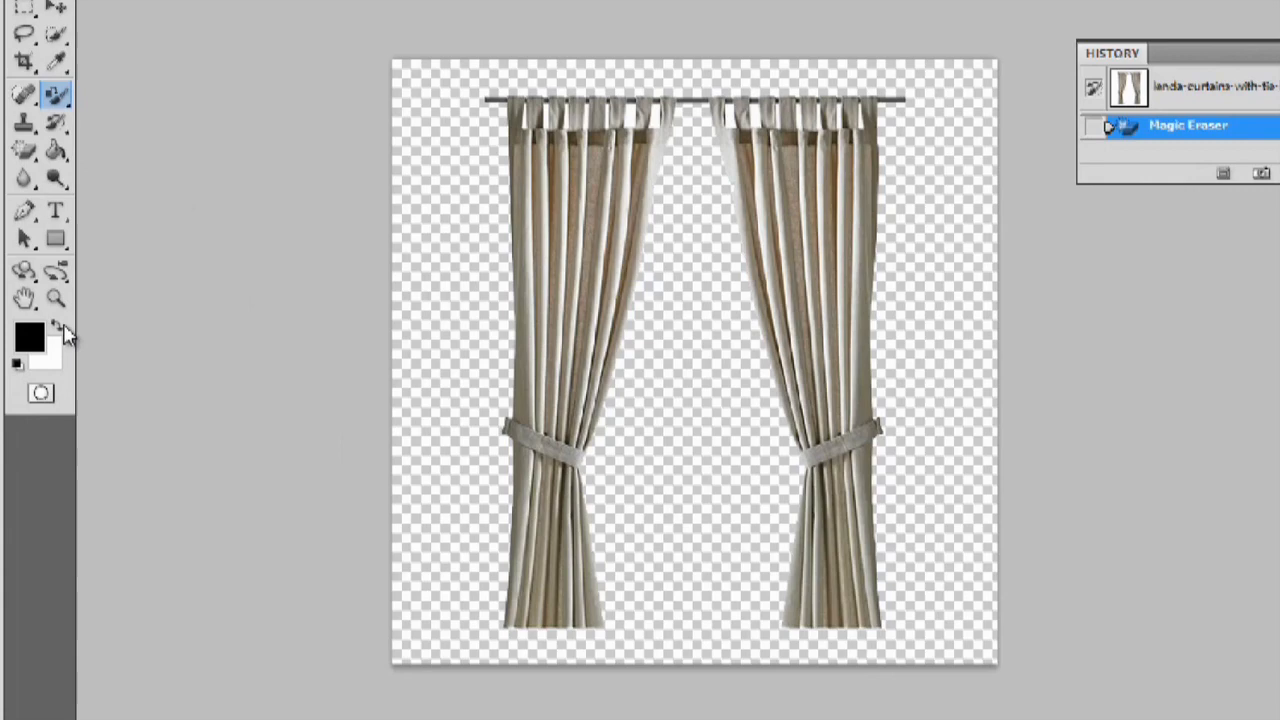
# Choose a deep teal (#2d8d8e) foreground colour and brush it over the right curtain's top
pyautogui.click(28, 338)
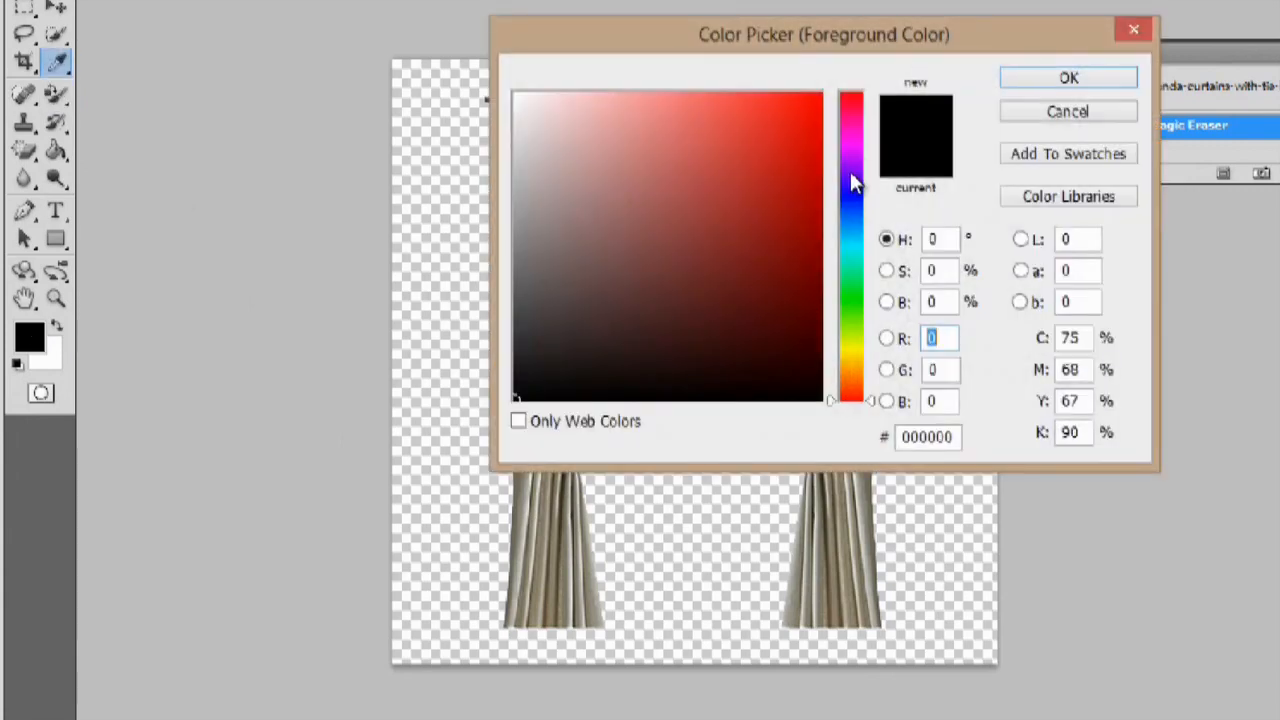
pyautogui.click(676, 246)
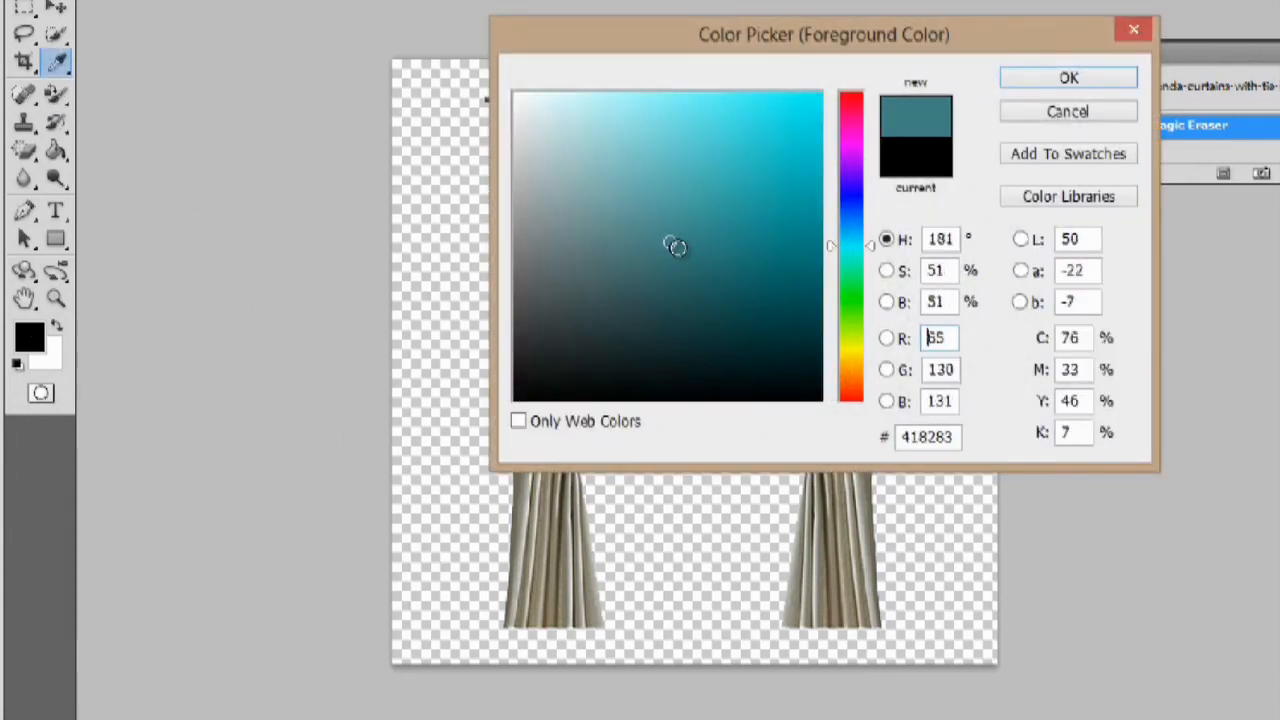
pyautogui.click(654, 184)
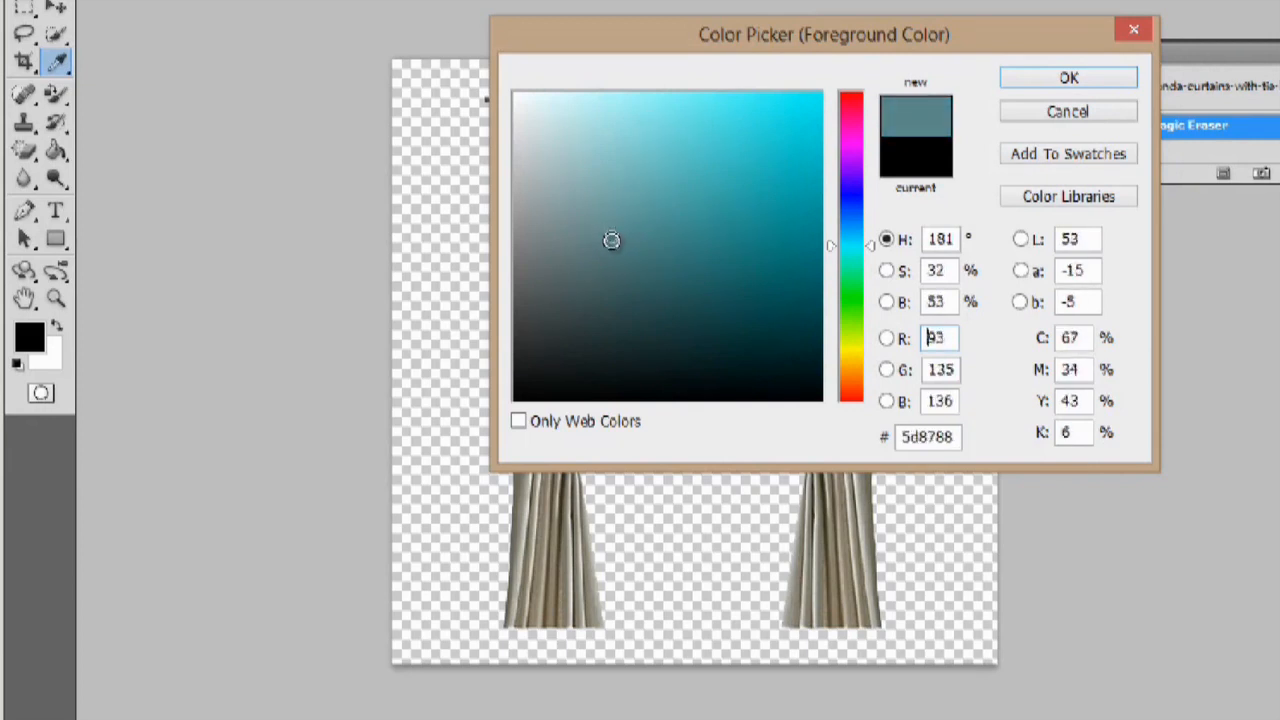
pyautogui.click(692, 220)
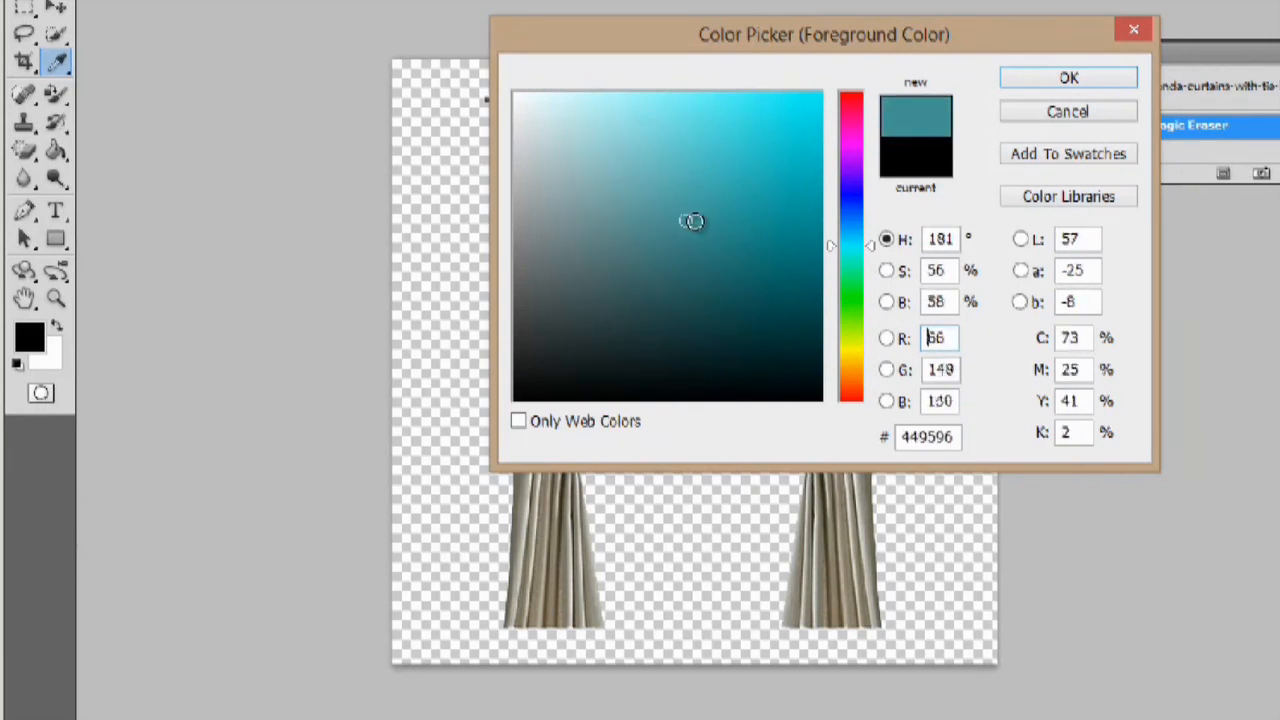
pyautogui.click(724, 228)
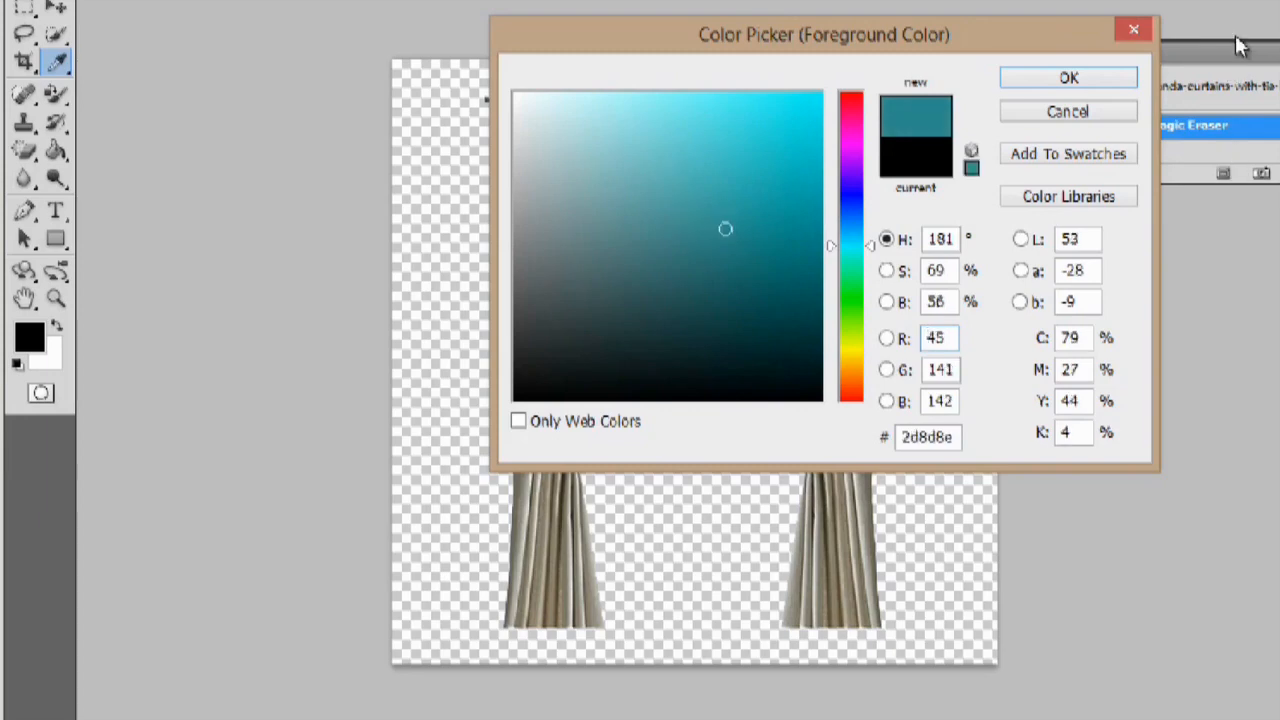
pyautogui.click(1068, 78)
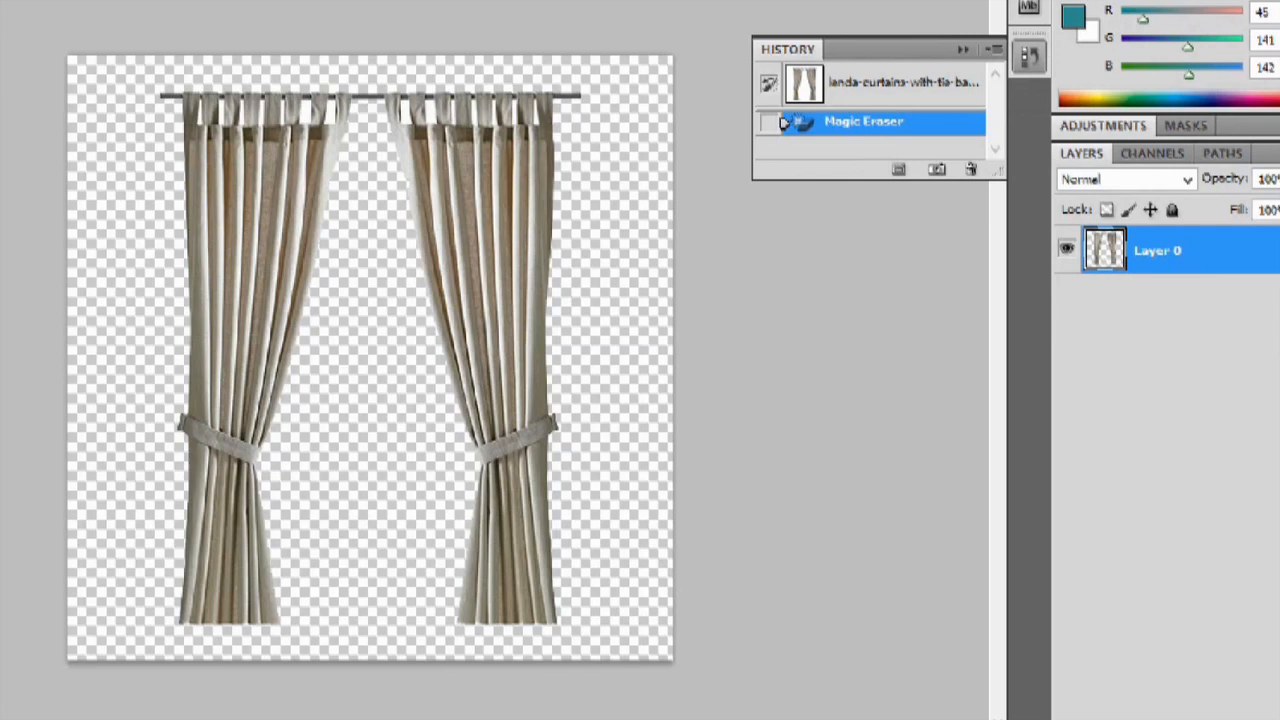
pyautogui.click(420, 190)
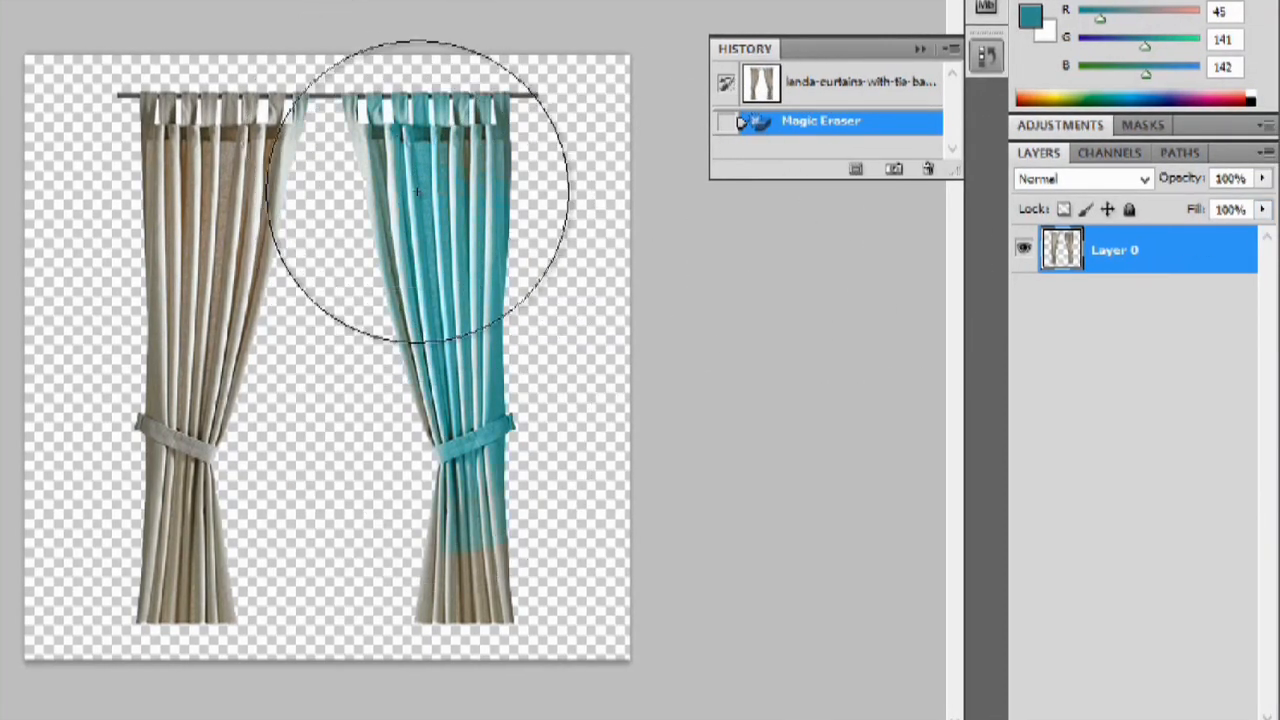